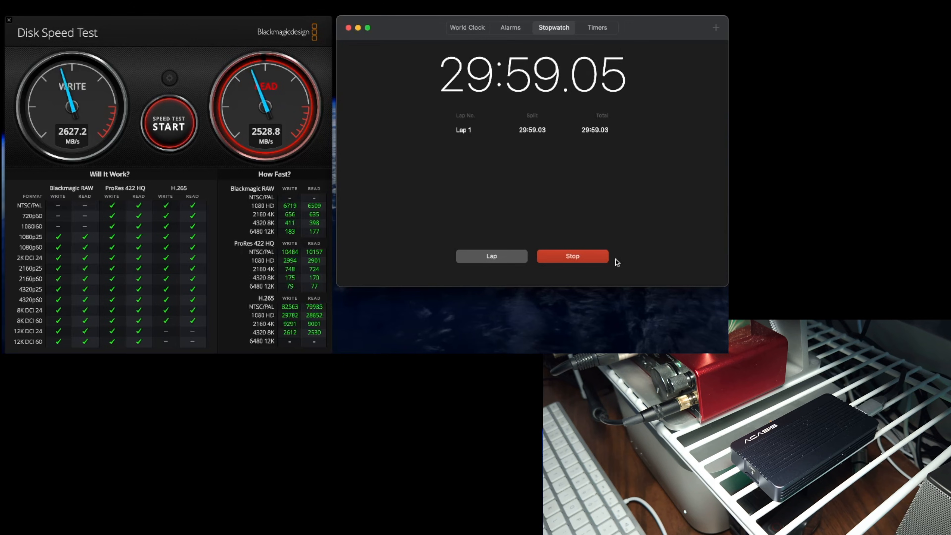
Stop the Clock stopwatch at 30:00.57 while the disk test keeps running.
click(571, 256)
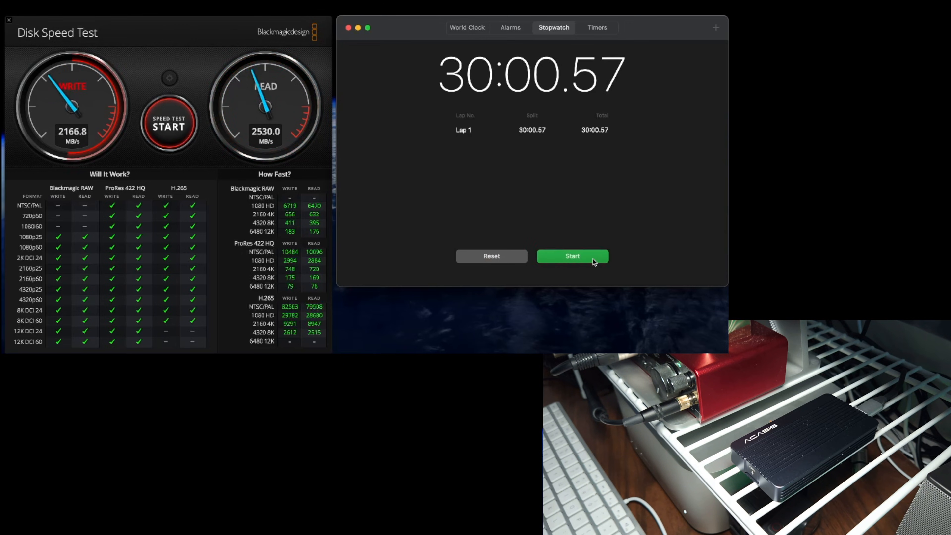